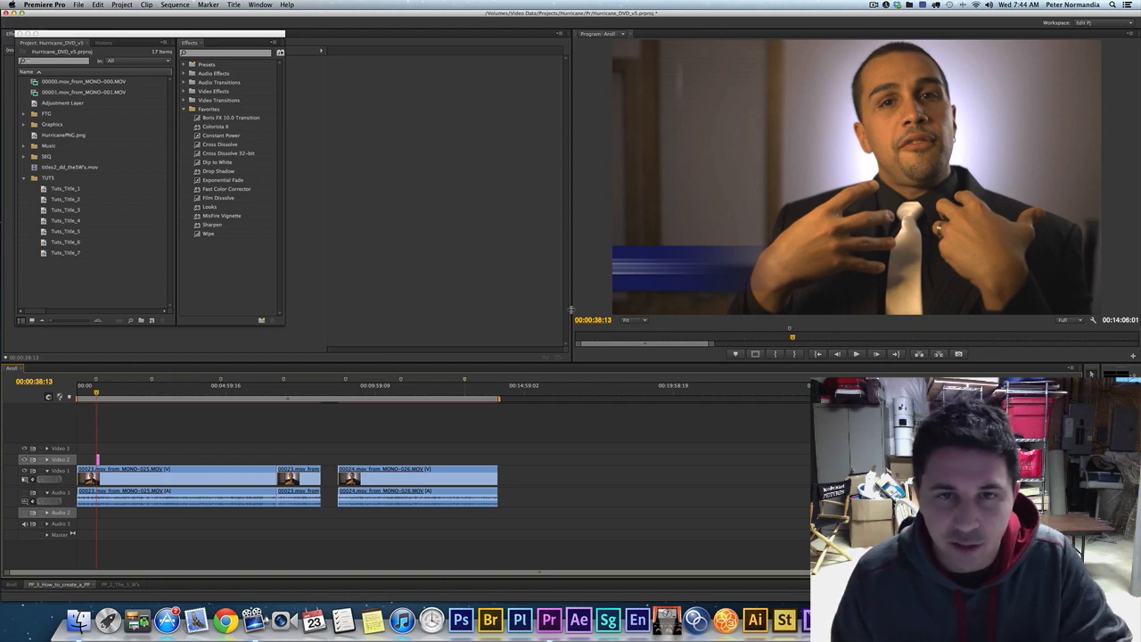
{"action": "mouse_move", "coordinate": [282, 358]}
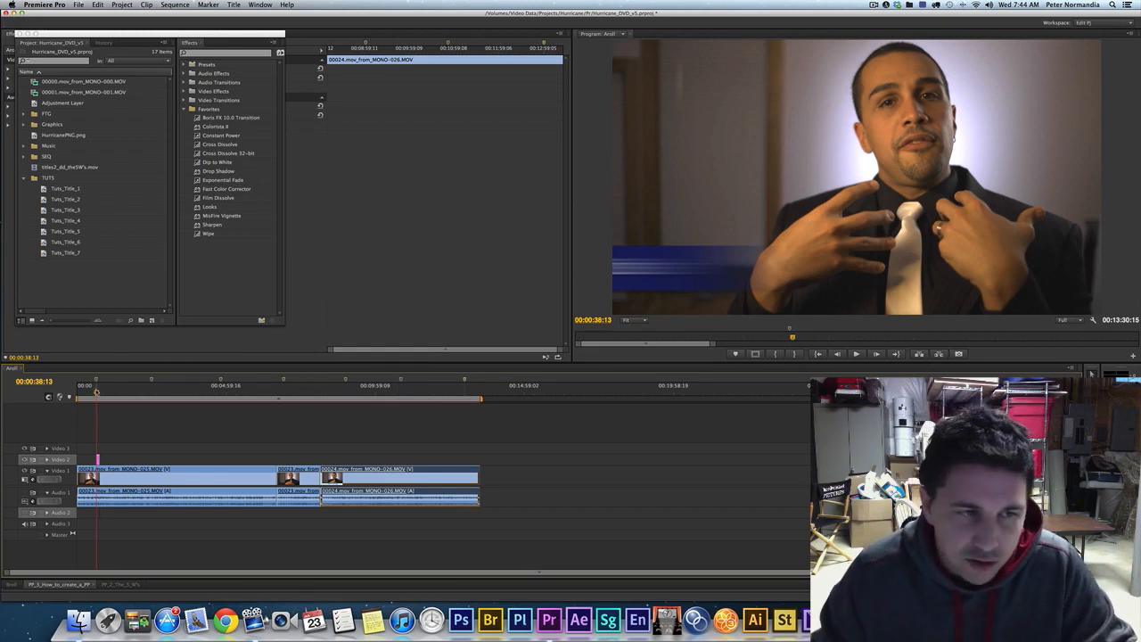
Move the playhead to the spot where the first lower-third title should appear
{"action": "left_click", "coordinate": [221, 385]}
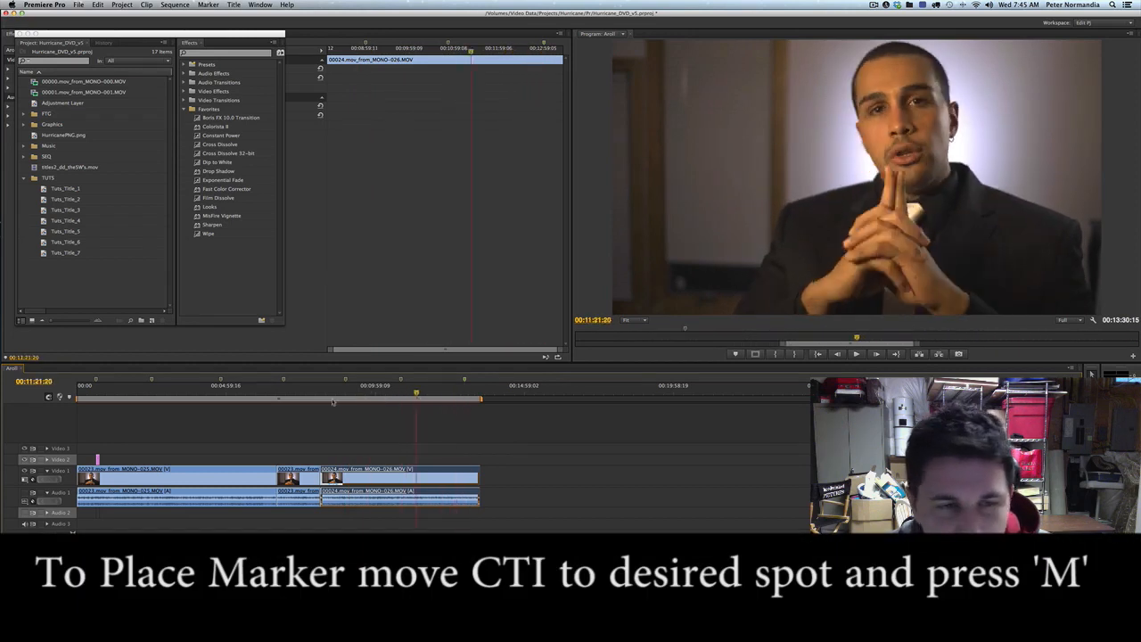
{"action": "left_click", "coordinate": [125, 385]}
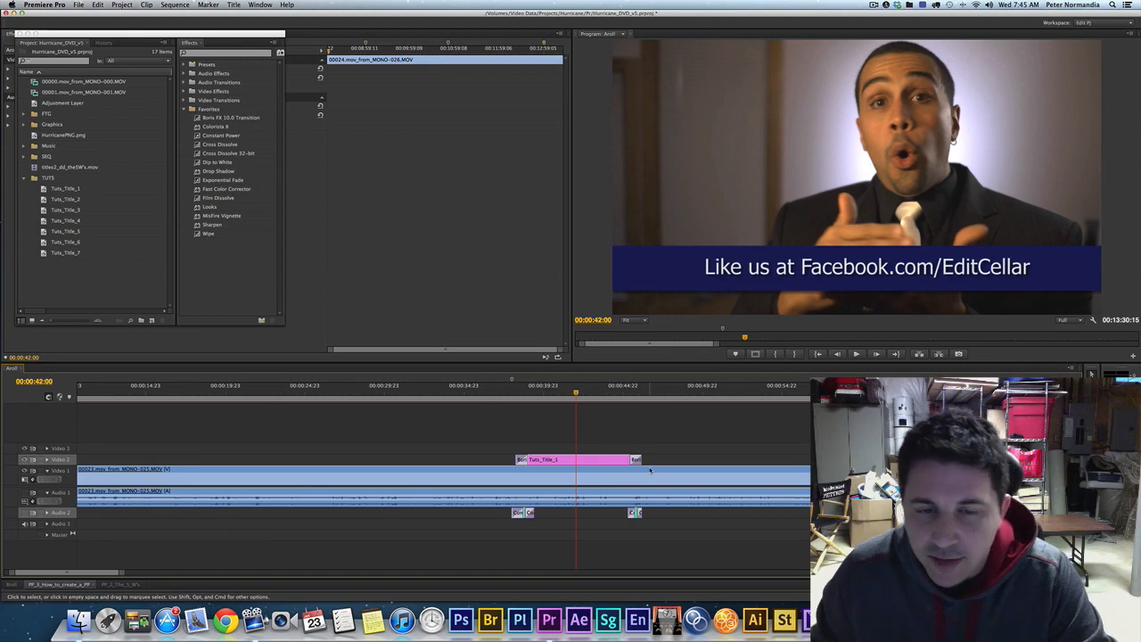
Play back Tuts_Title_1 on V2 to preview its head and tail transitions
{"action": "left_click", "coordinate": [519, 385]}
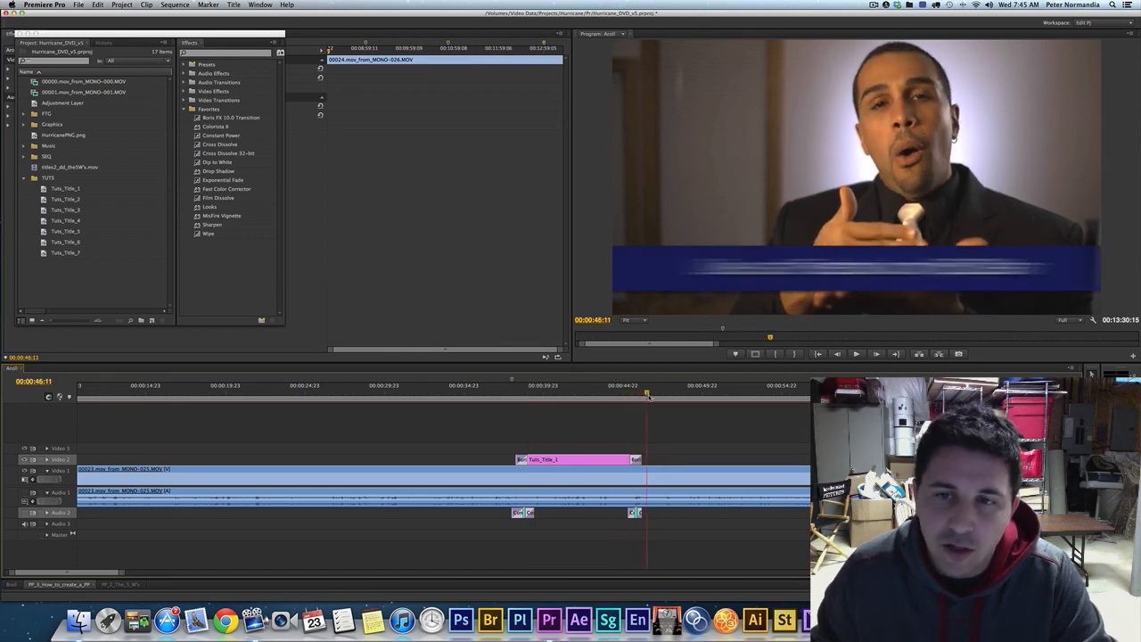
{"action": "left_click", "coordinate": [620, 385]}
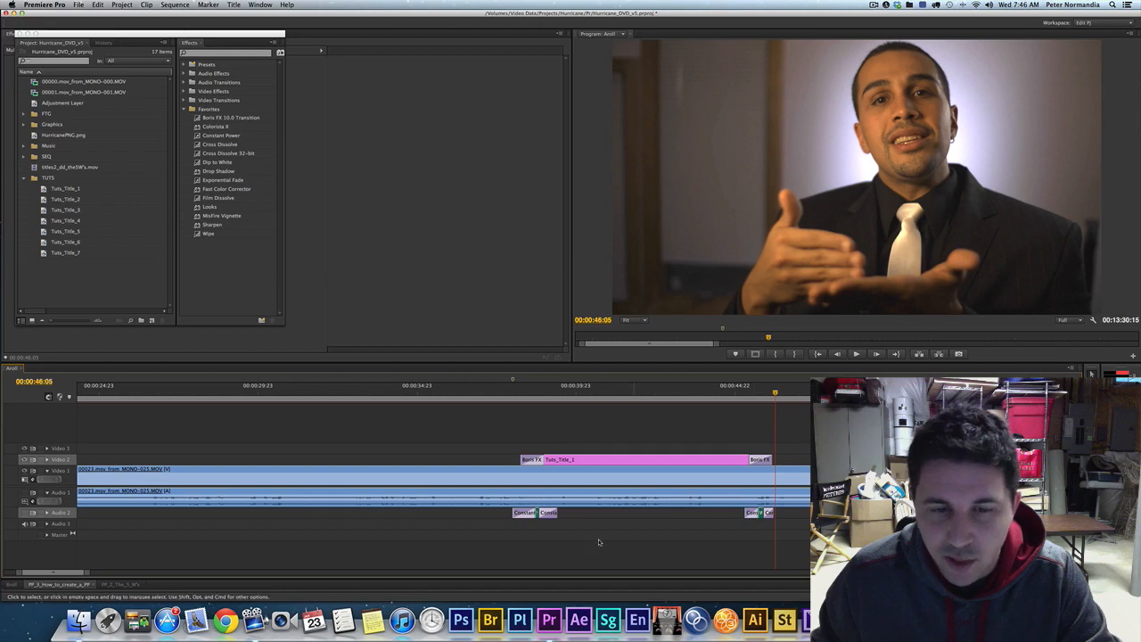
{"action": "mouse_move", "coordinate": [771, 526]}
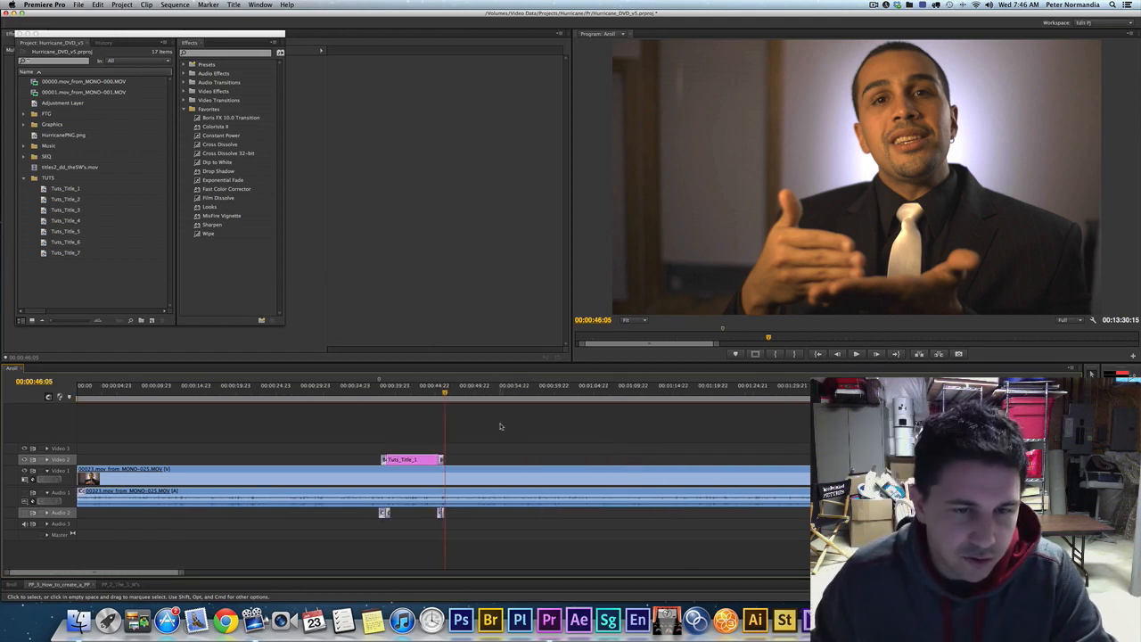
{"action": "mouse_move", "coordinate": [410, 460]}
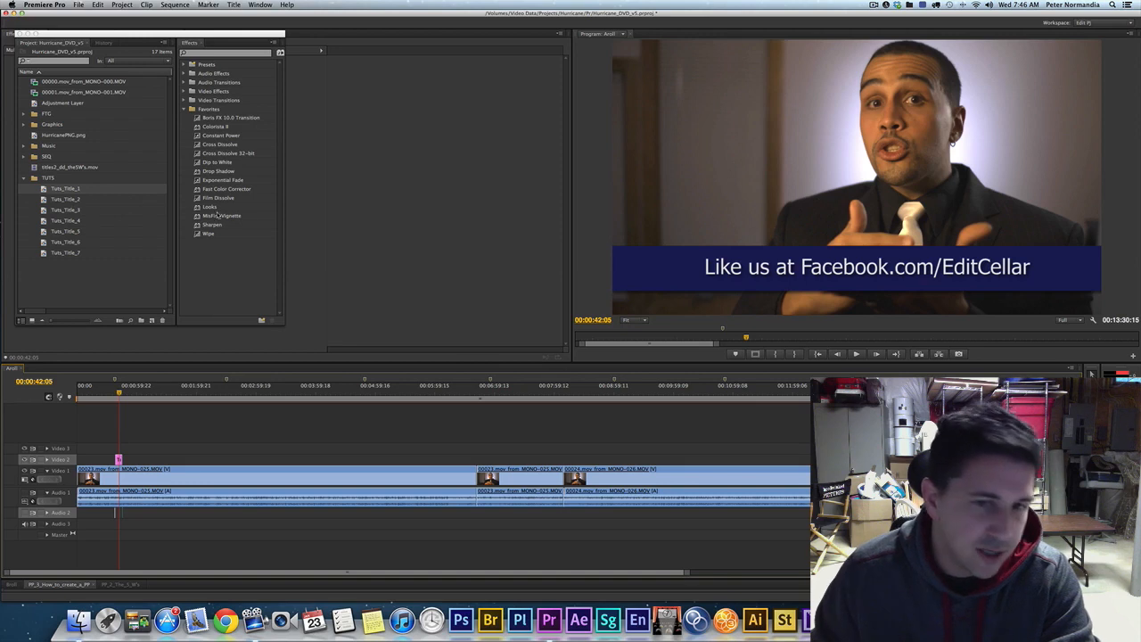
{"action": "mouse_move", "coordinate": [478, 324]}
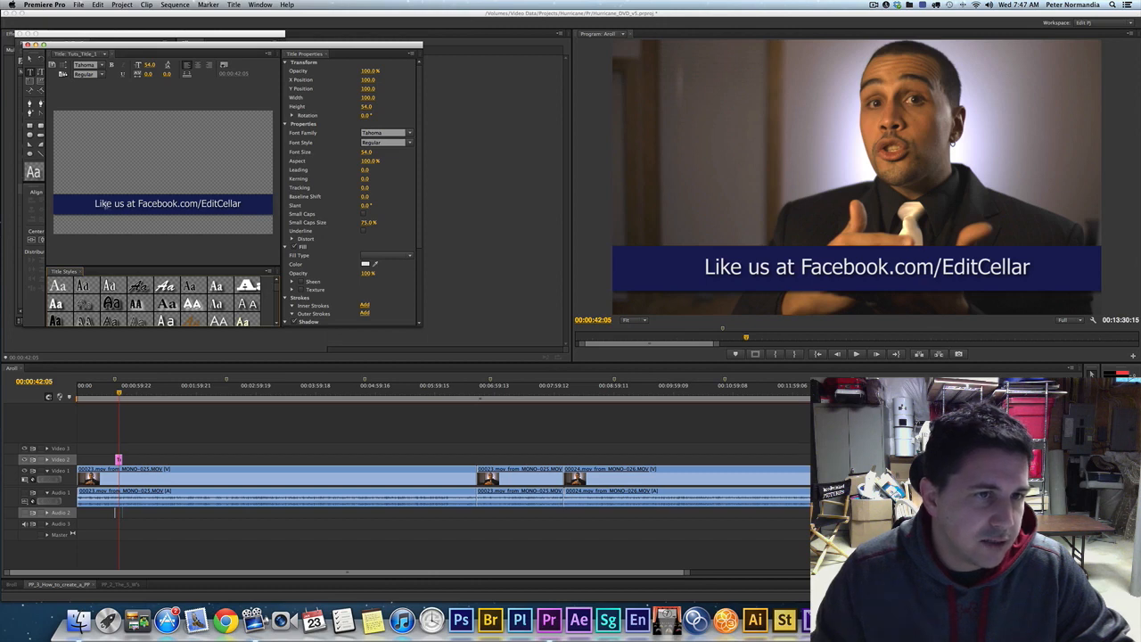
Duplicate the title in the Project panel and change the copy's text to 'tuts title 8'
{"action": "triple_click", "coordinate": [167, 204]}
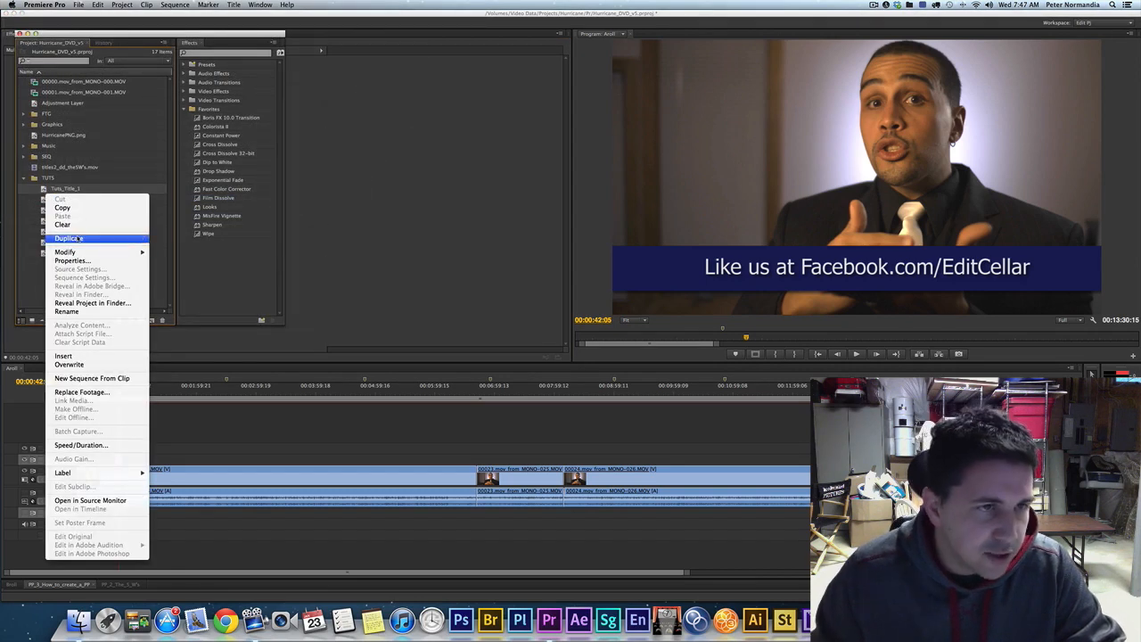
{"action": "left_click", "coordinate": [68, 239]}
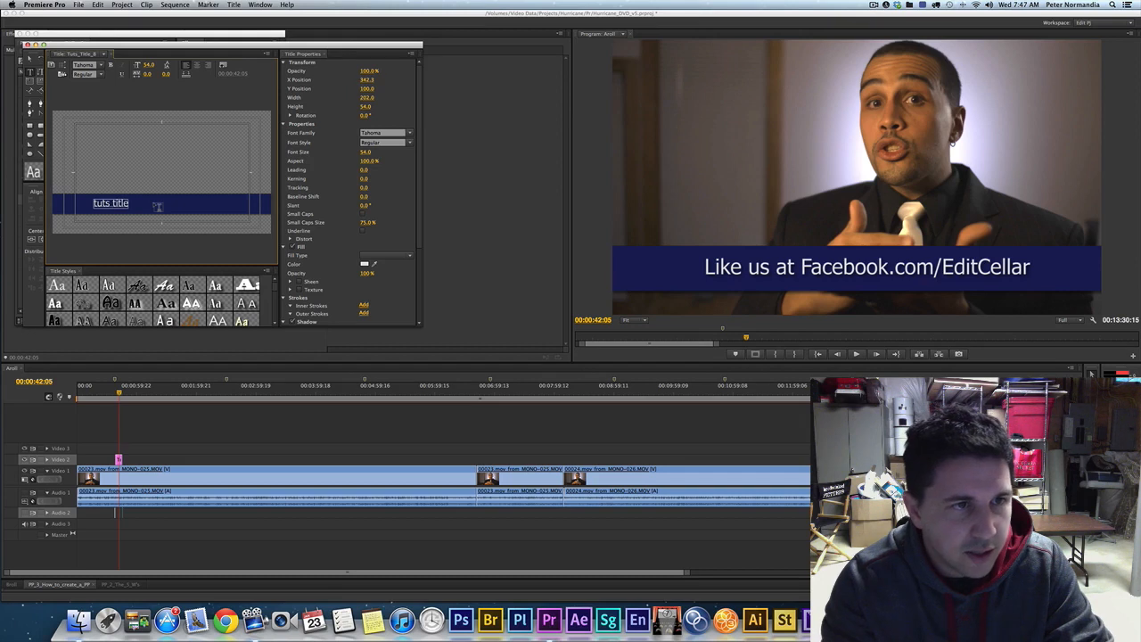
{"action": "type", "text": "8"}
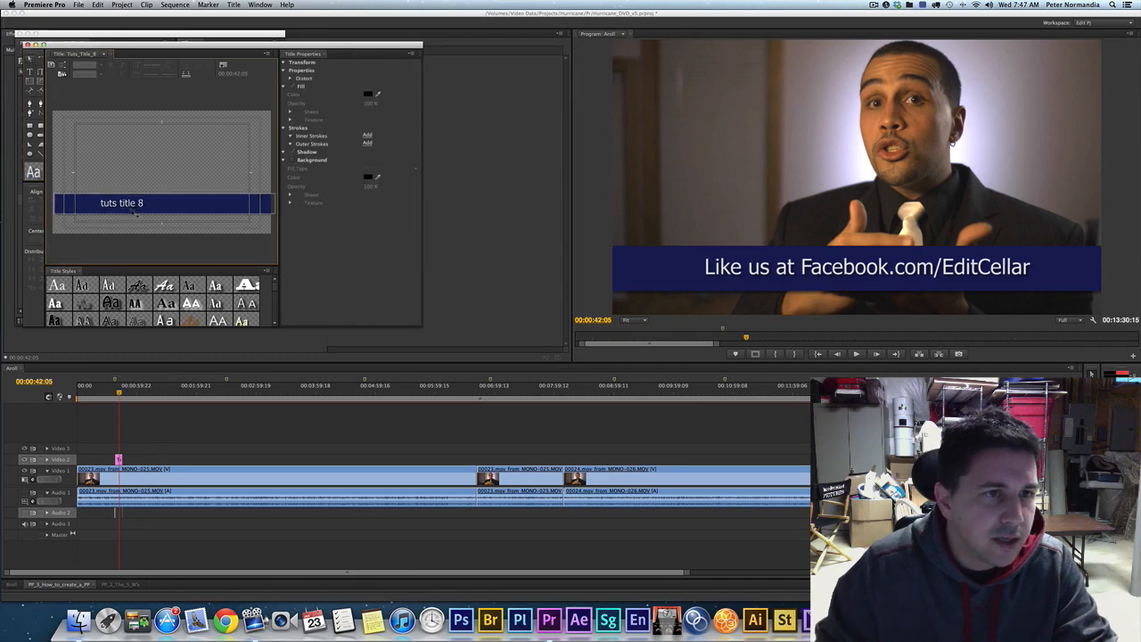
{"action": "double_click", "coordinate": [121, 203]}
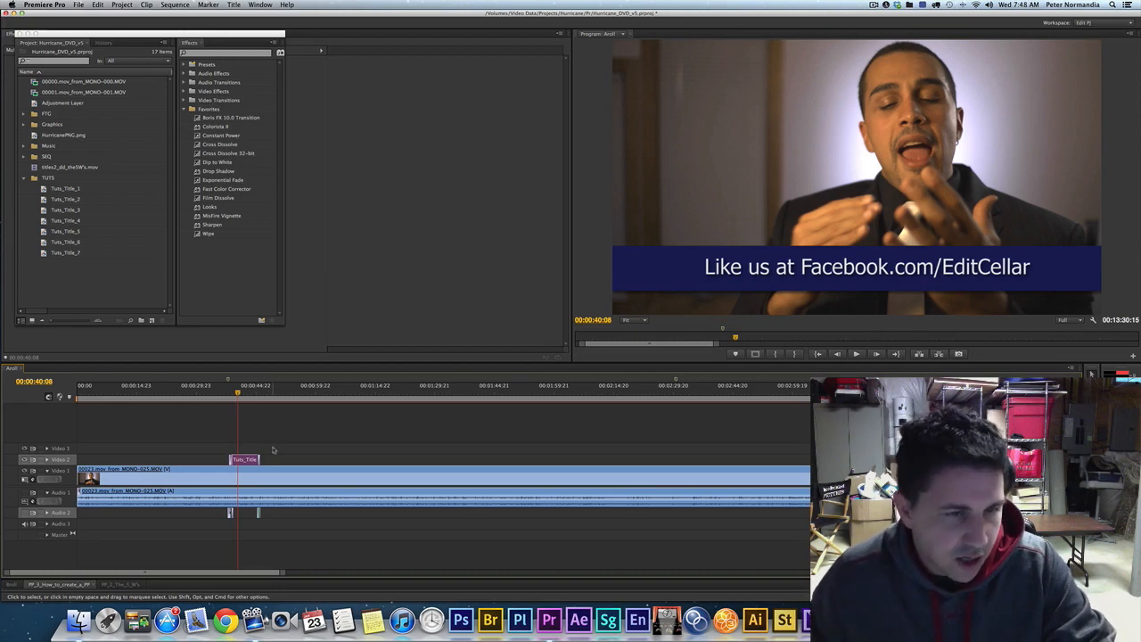
{"action": "mouse_move", "coordinate": [317, 446]}
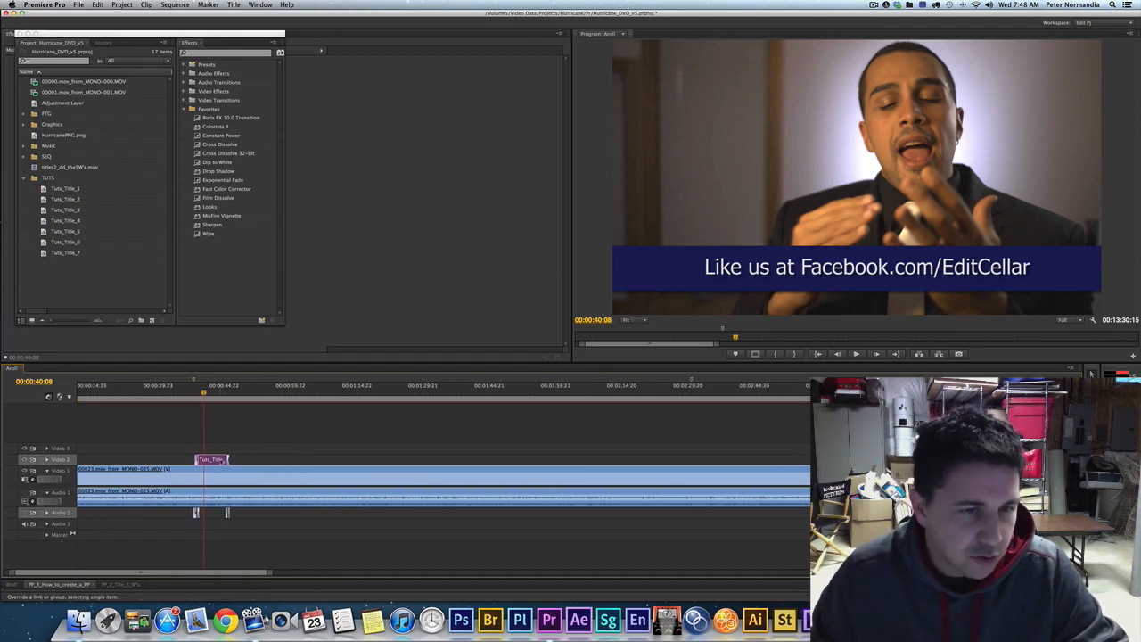
{"action": "mouse_move", "coordinate": [228, 490]}
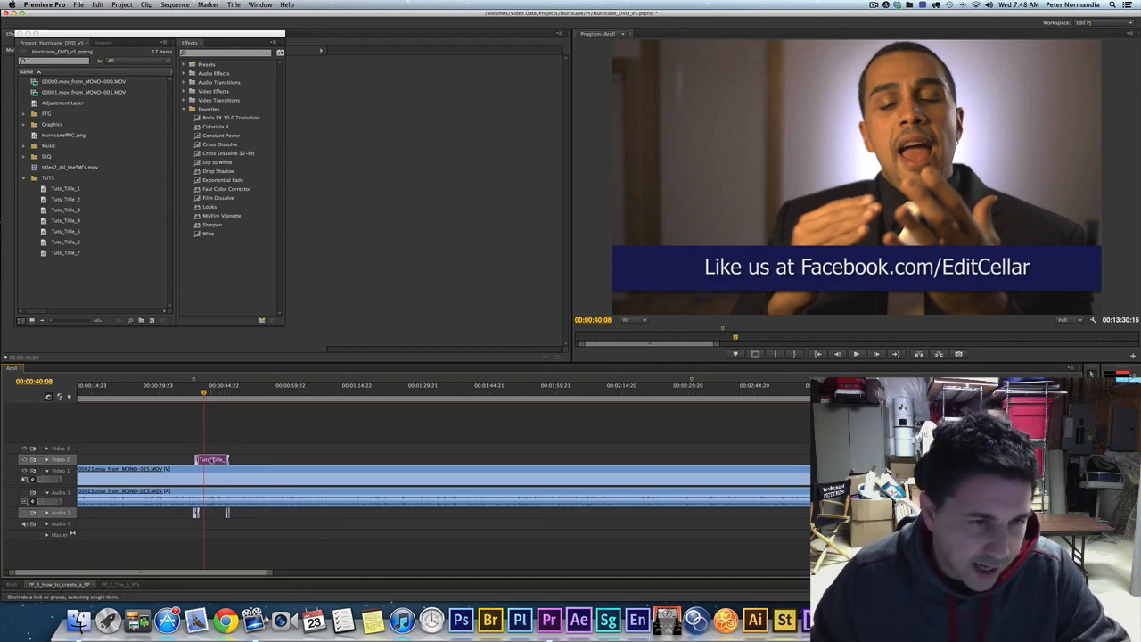
Scrub further along the sequence and check a marker's start time and duration
{"action": "left_click_drag", "start_coordinate": [210, 460], "coordinate": [678, 460]}
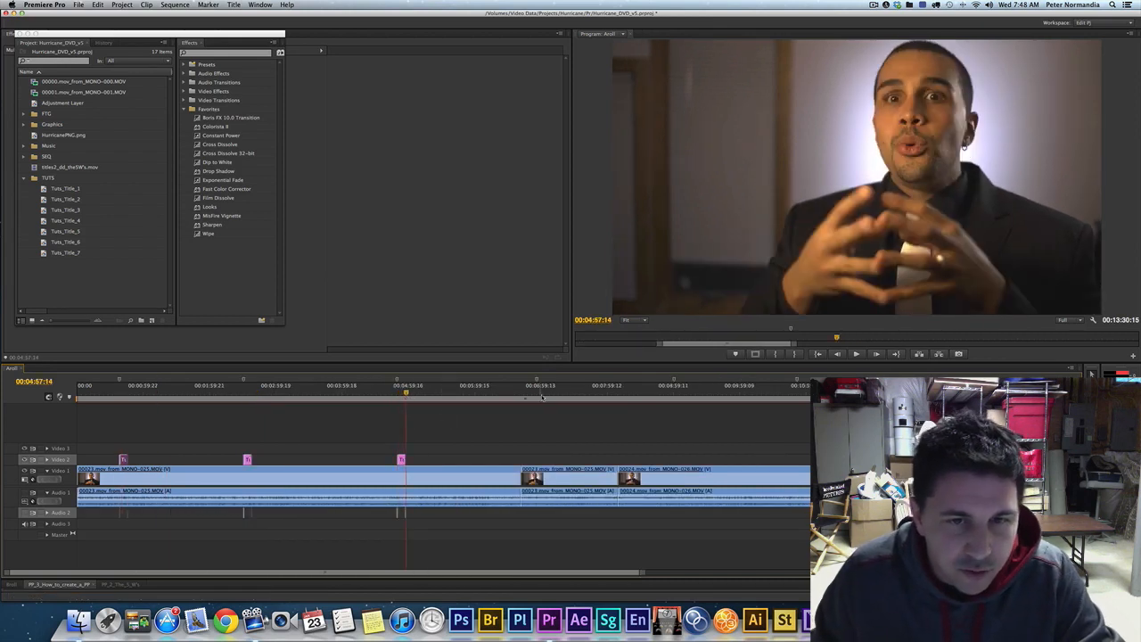
{"action": "left_click", "coordinate": [545, 385]}
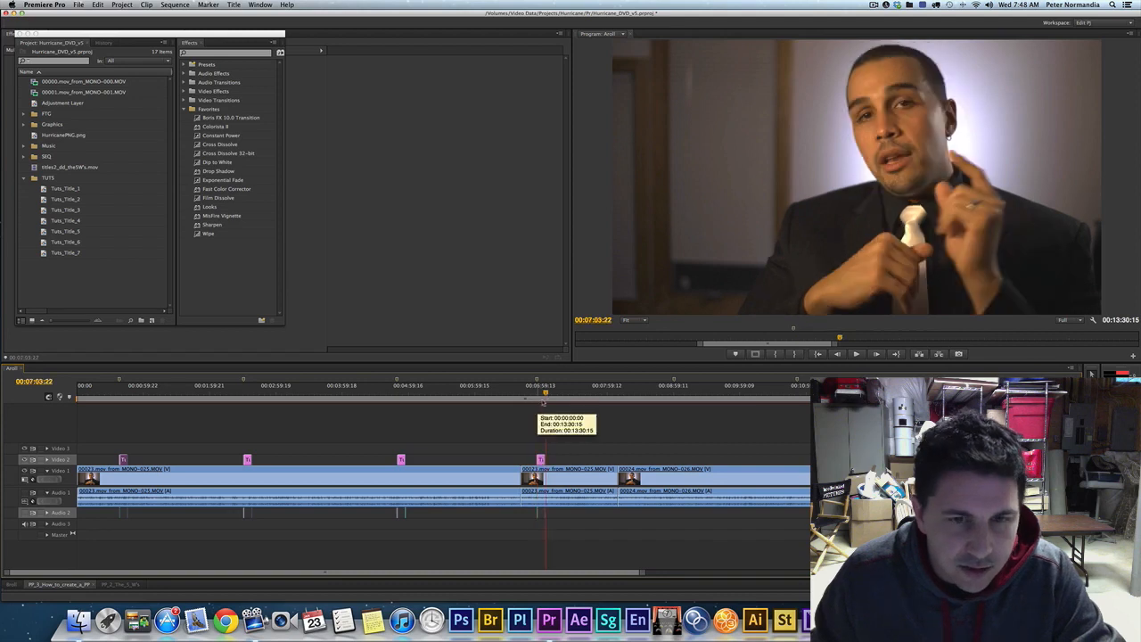
Jump to the remaining title markers along the sequence
{"action": "left_click", "coordinate": [674, 385]}
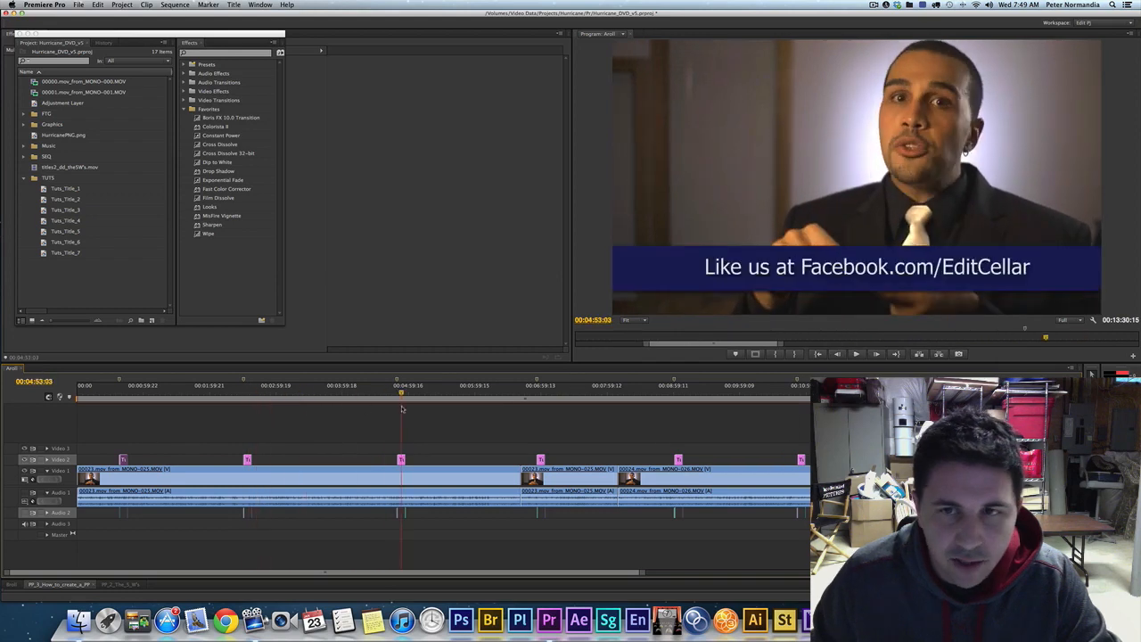
{"action": "left_click", "coordinate": [680, 386]}
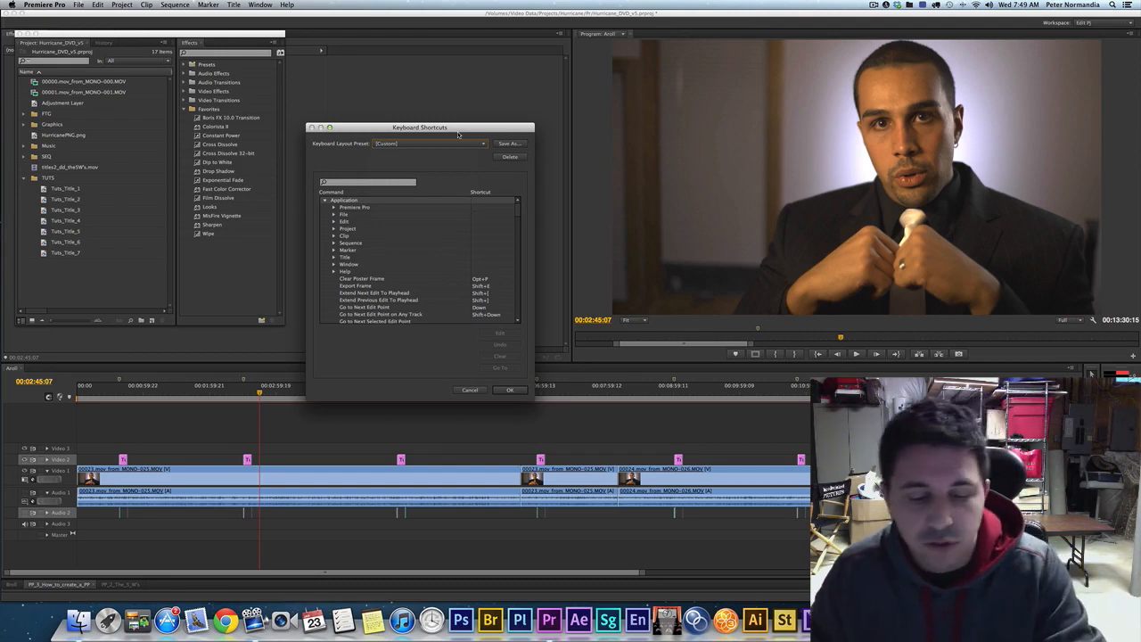
{"action": "mouse_move", "coordinate": [460, 134]}
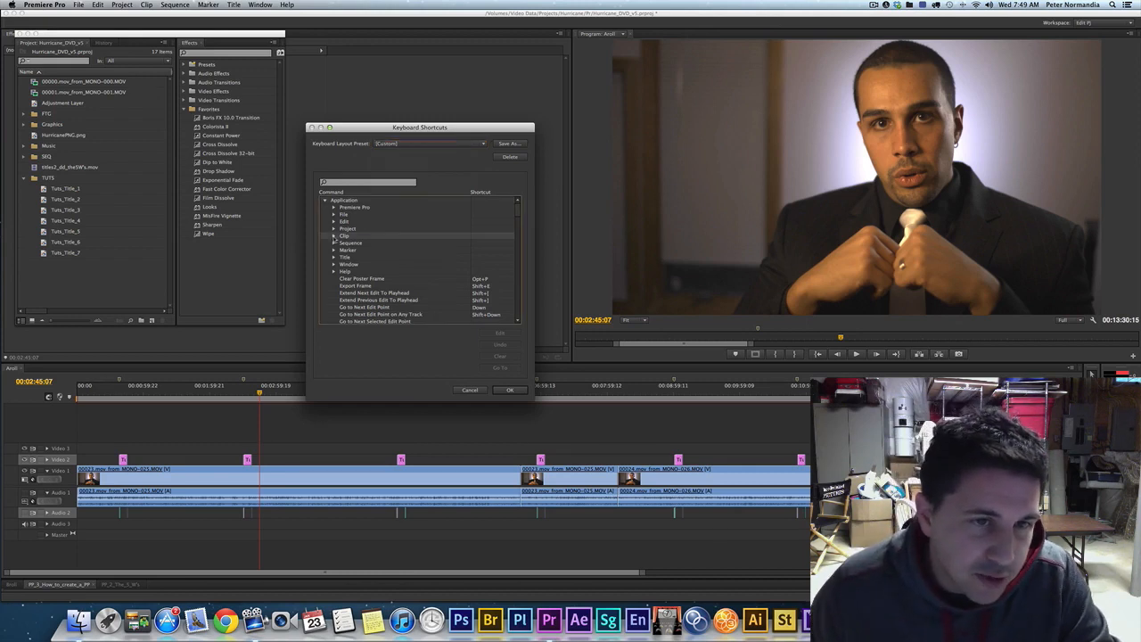
Locate Clip > Replace With Clip > From Bin in Keyboard Shortcuts and close the dialog
{"action": "left_click", "coordinate": [335, 235]}
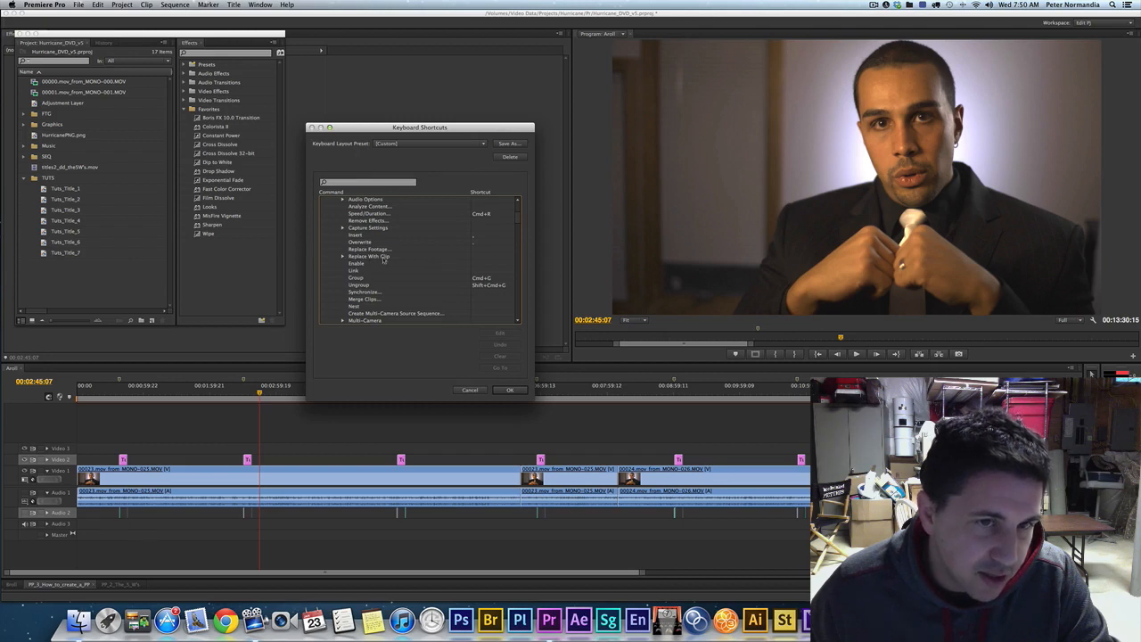
{"action": "left_click", "coordinate": [342, 257]}
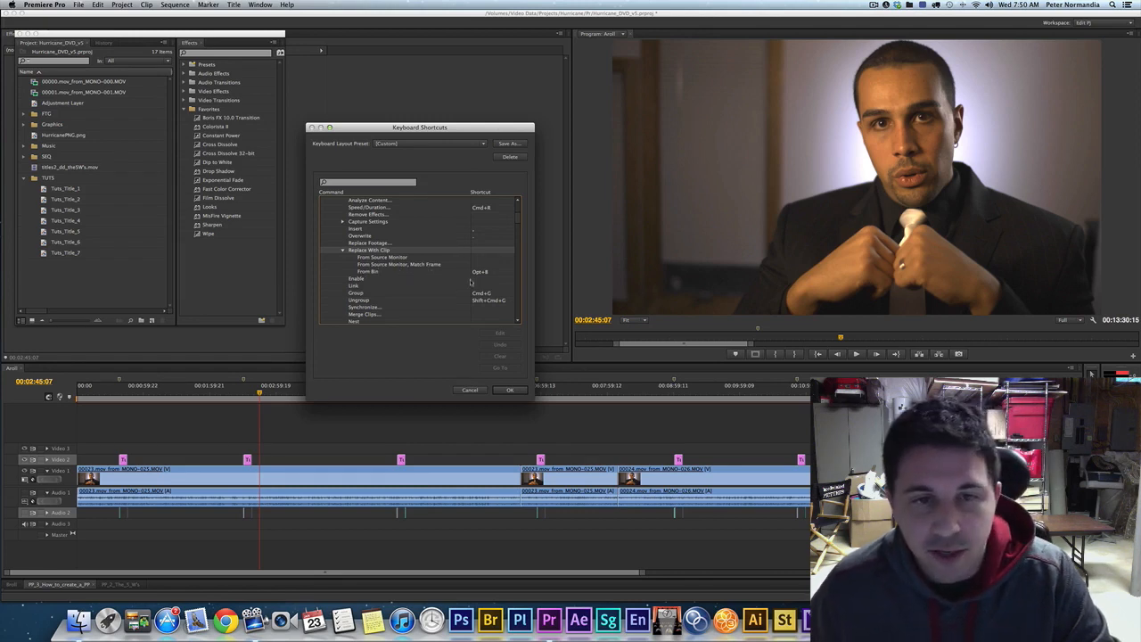
{"action": "left_click", "coordinate": [367, 271]}
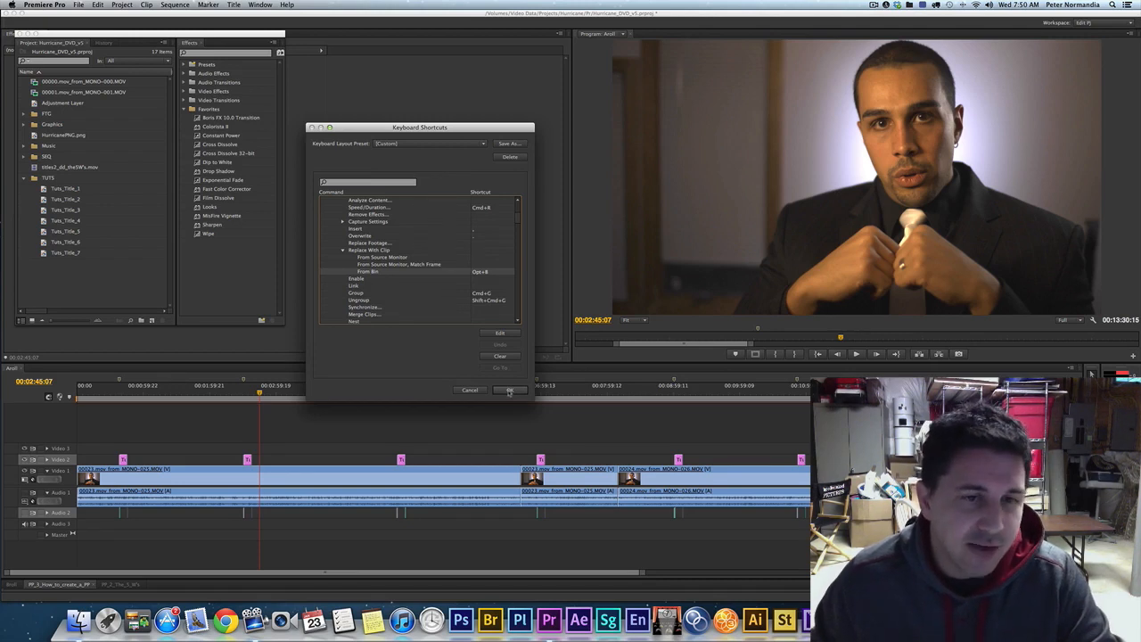
{"action": "left_click", "coordinate": [510, 388]}
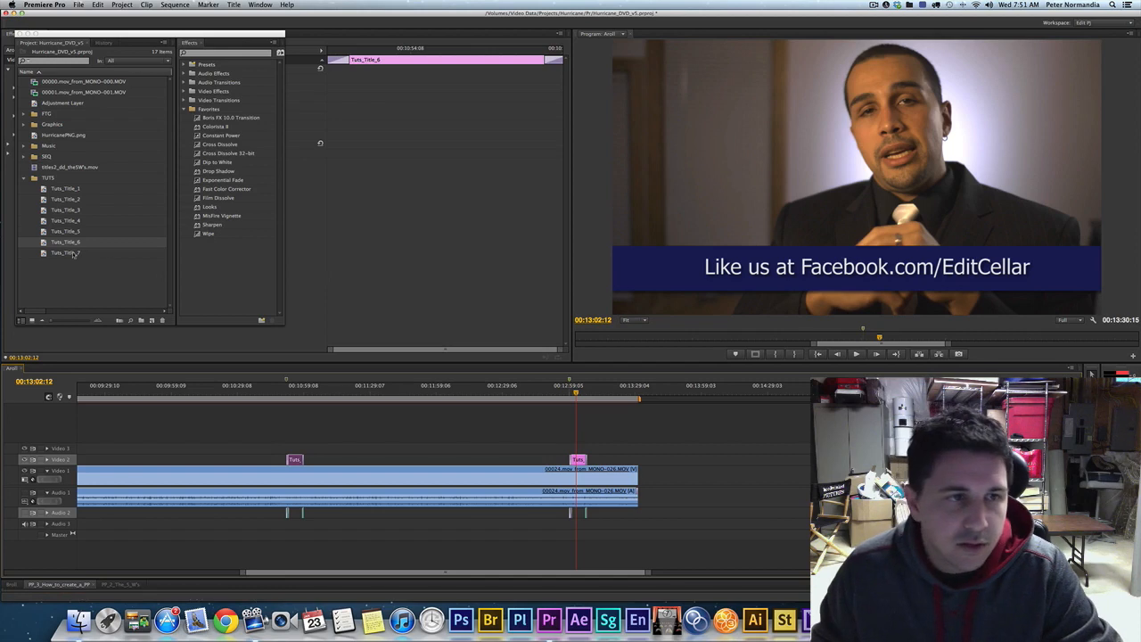
Select the next numbered Tuts_Title in the bin for the marker's lower third
{"action": "left_click", "coordinate": [64, 253]}
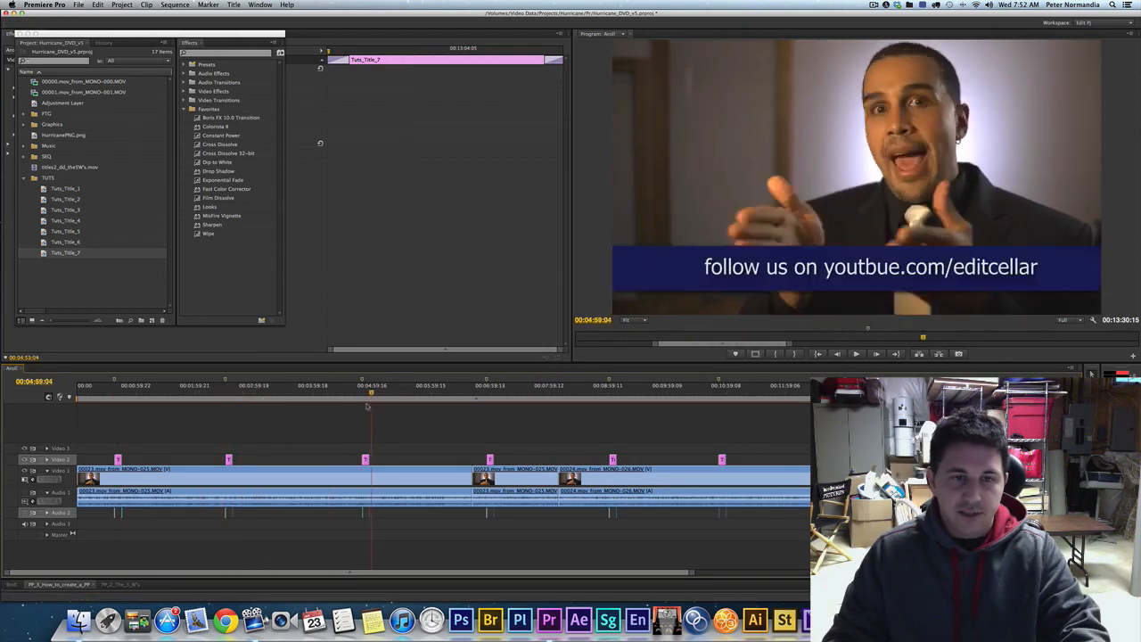
Switch to the Split Advertising Costs sequence and zoom out to show it whole
{"action": "left_click", "coordinate": [482, 401]}
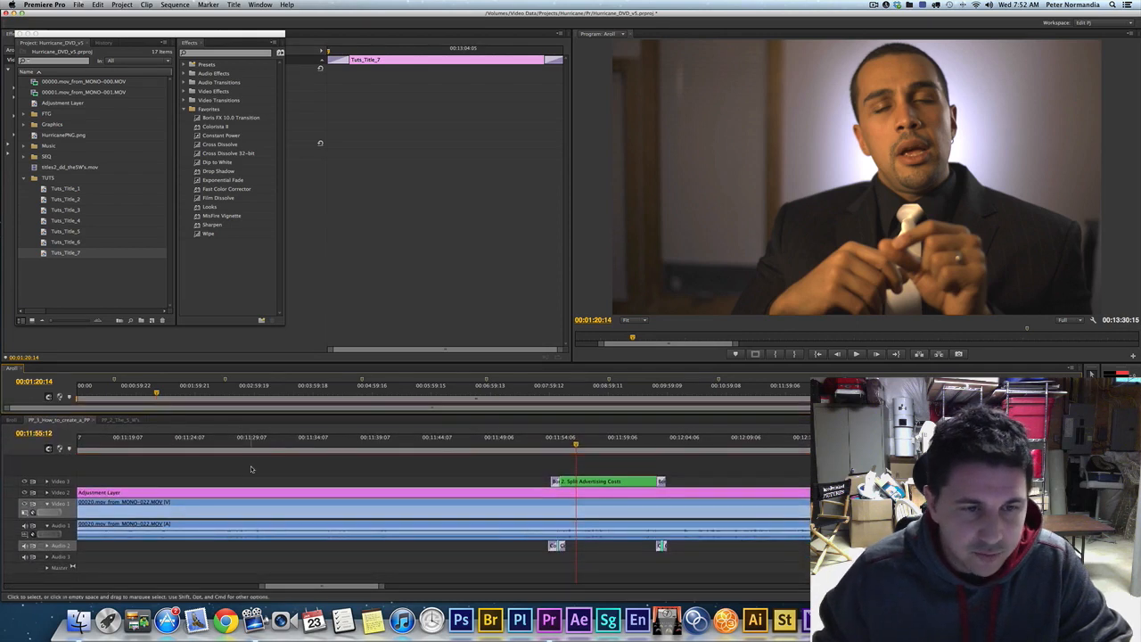
{"action": "left_click", "coordinate": [60, 419]}
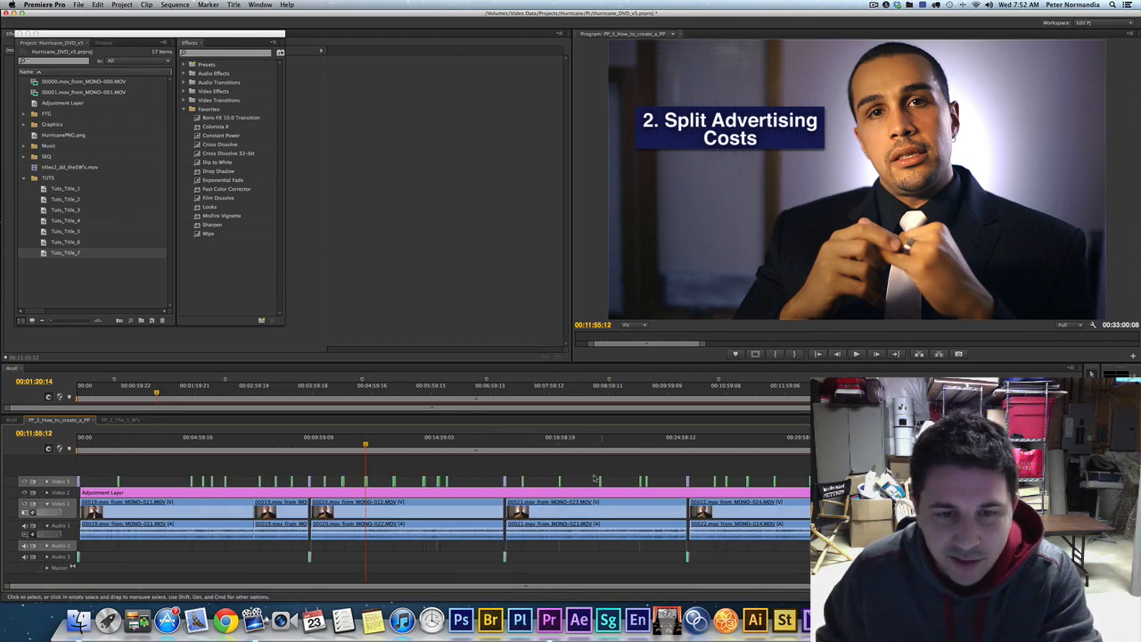
{"action": "mouse_move", "coordinate": [688, 478]}
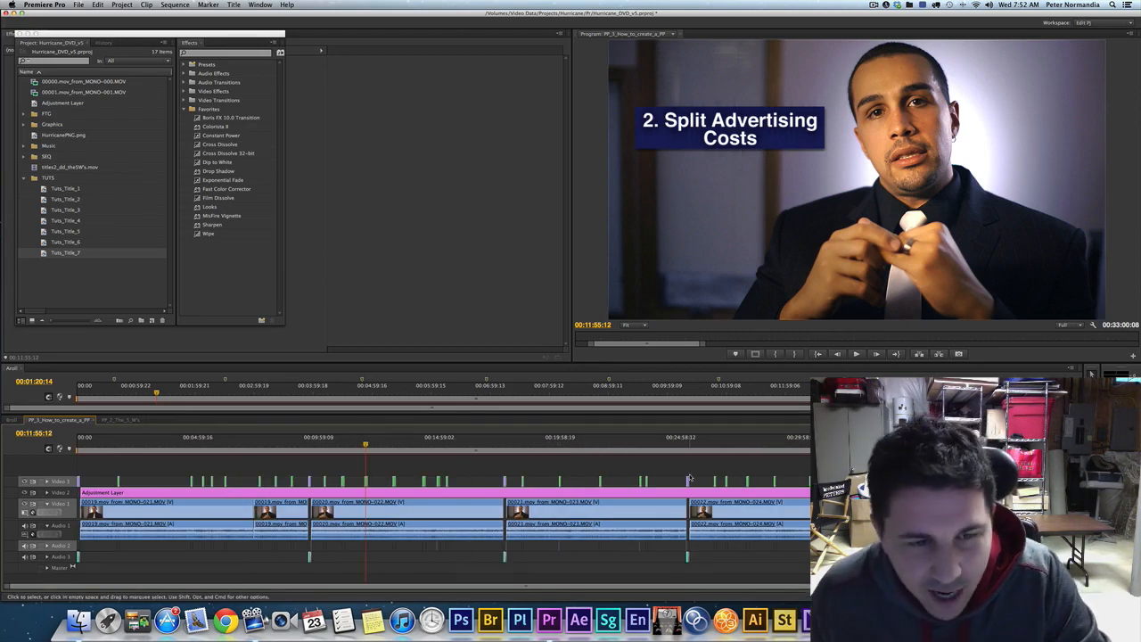